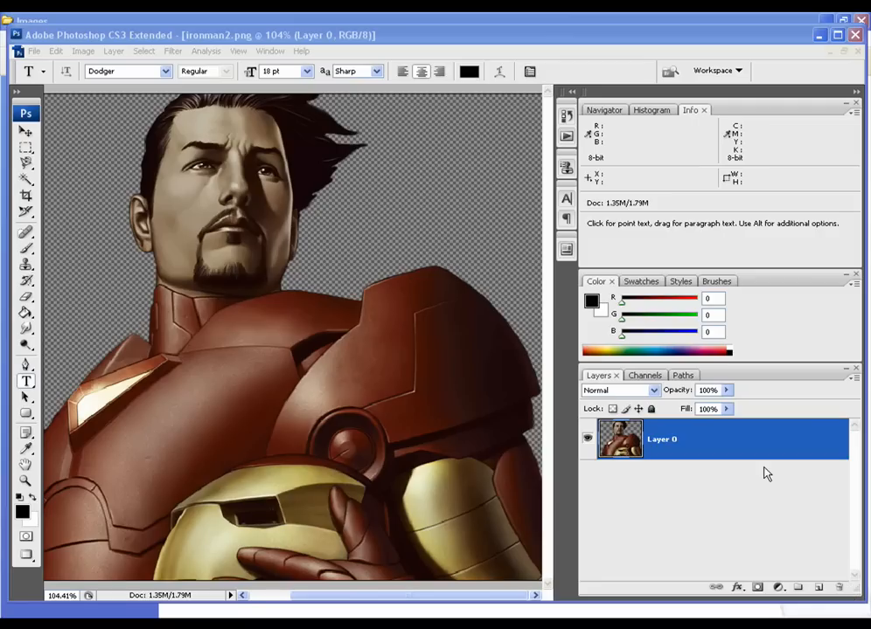
{"action": "mouse_move", "coordinate": [196, 388]}
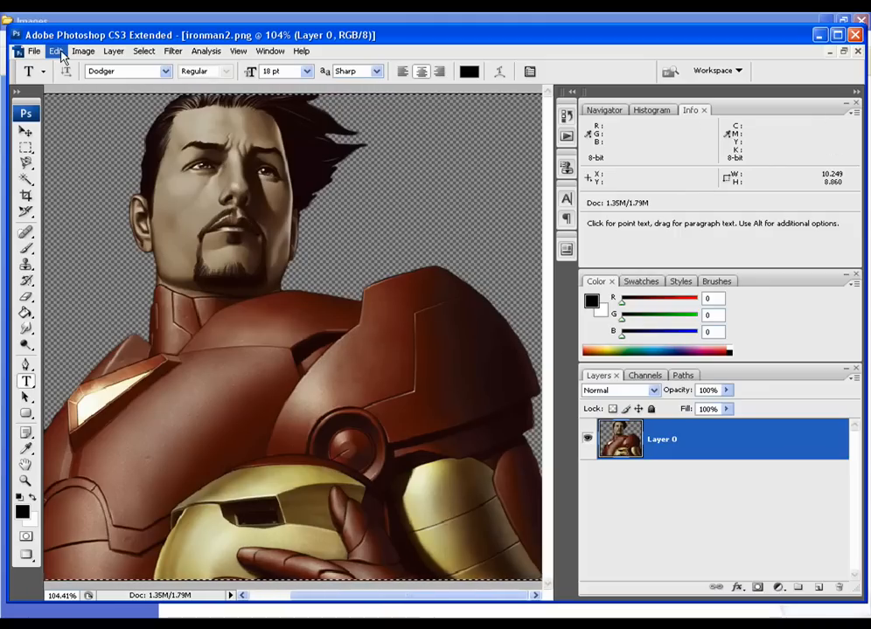
Create a 400×150 px document at 100 pixels/inch with a transparent background.
{"action": "left_click", "coordinate": [55, 50]}
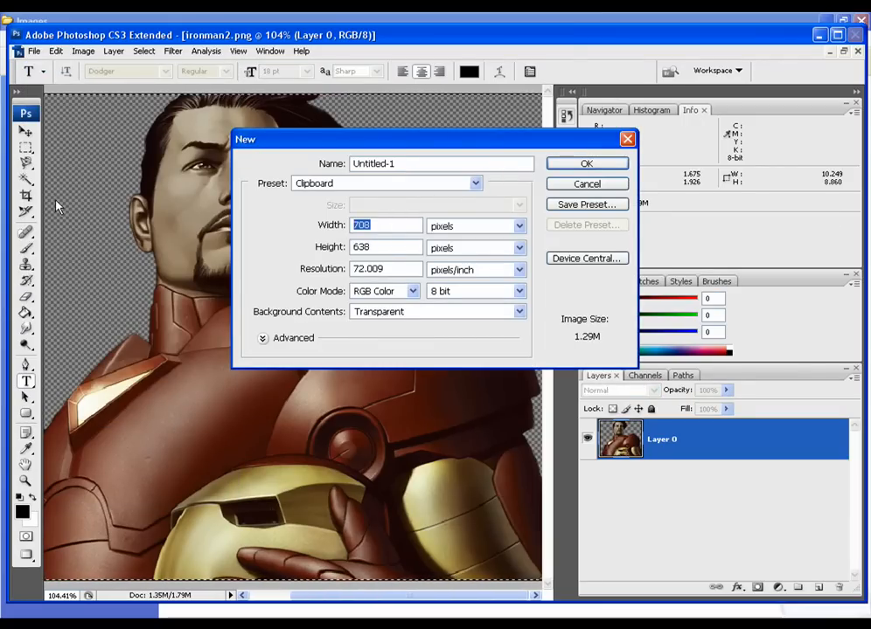
{"action": "type", "text": "400"}
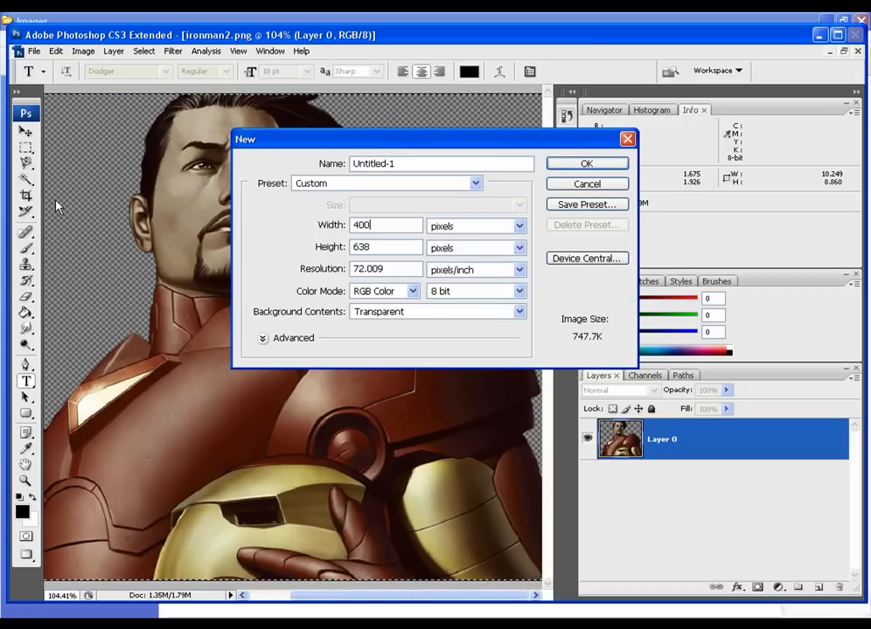
{"action": "type", "text": "150"}
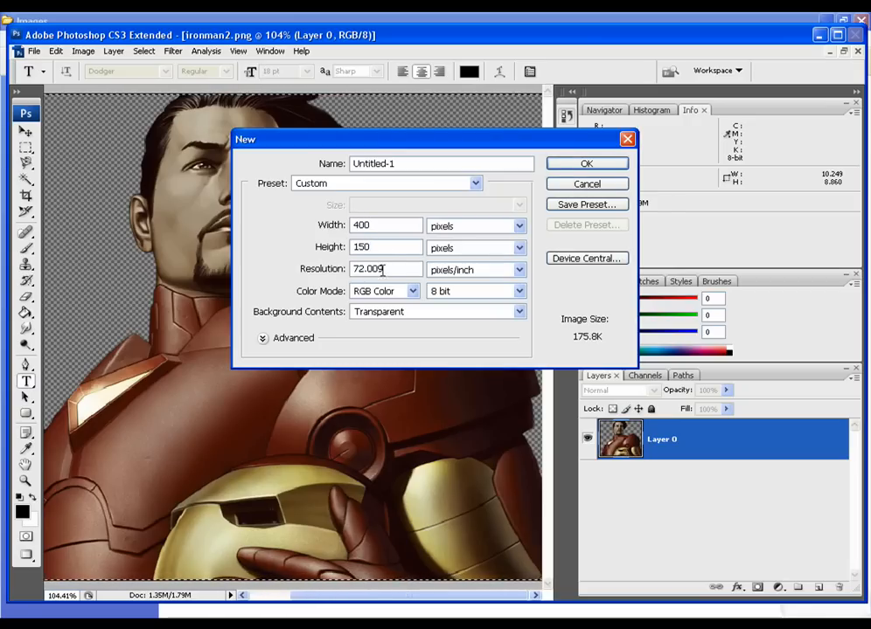
{"action": "left_click", "coordinate": [385, 269]}
{"action": "type", "text": "100"}
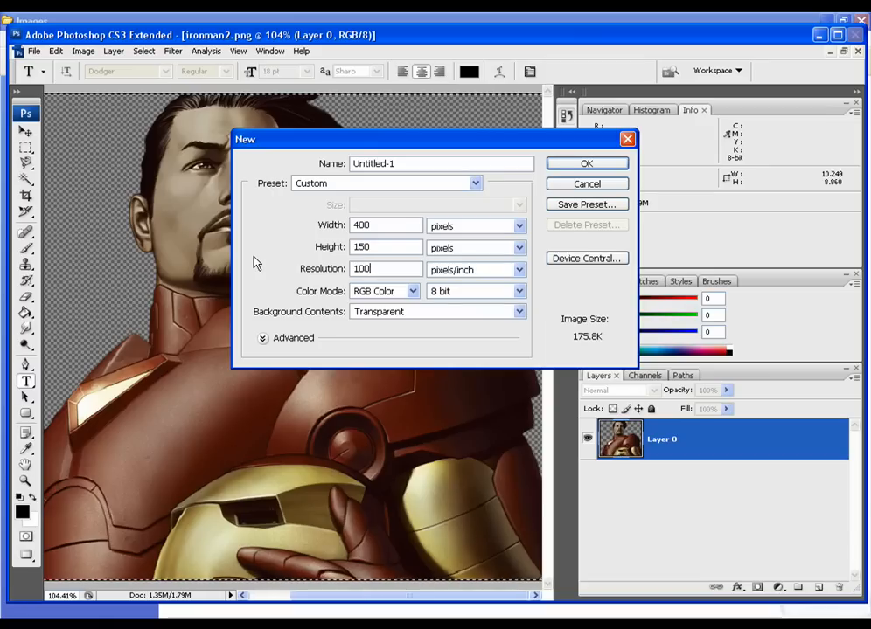
{"action": "left_click", "coordinate": [586, 163]}
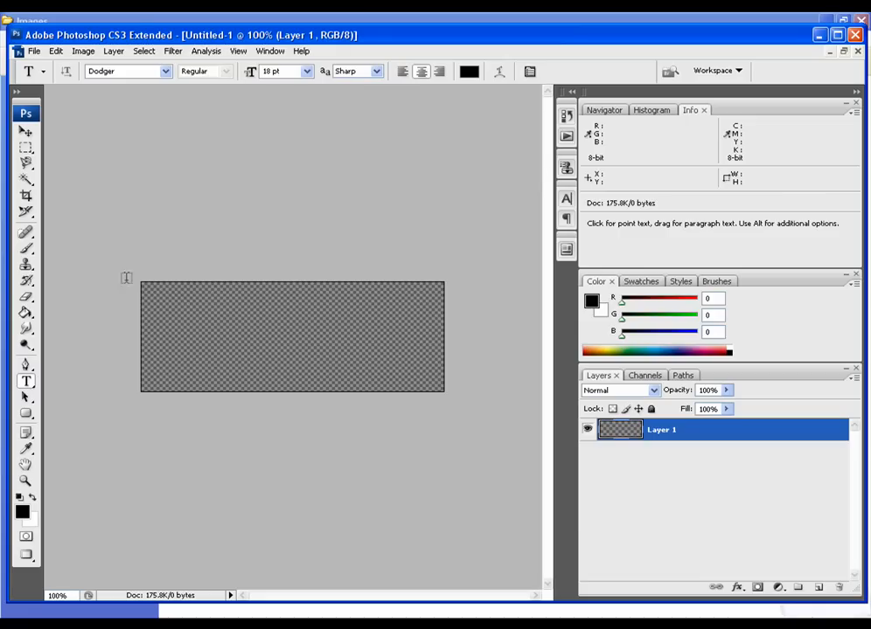
Paste the Iron Man picture and scale it to about 35.5% with Free Transform.
{"action": "left_click", "coordinate": [55, 49]}
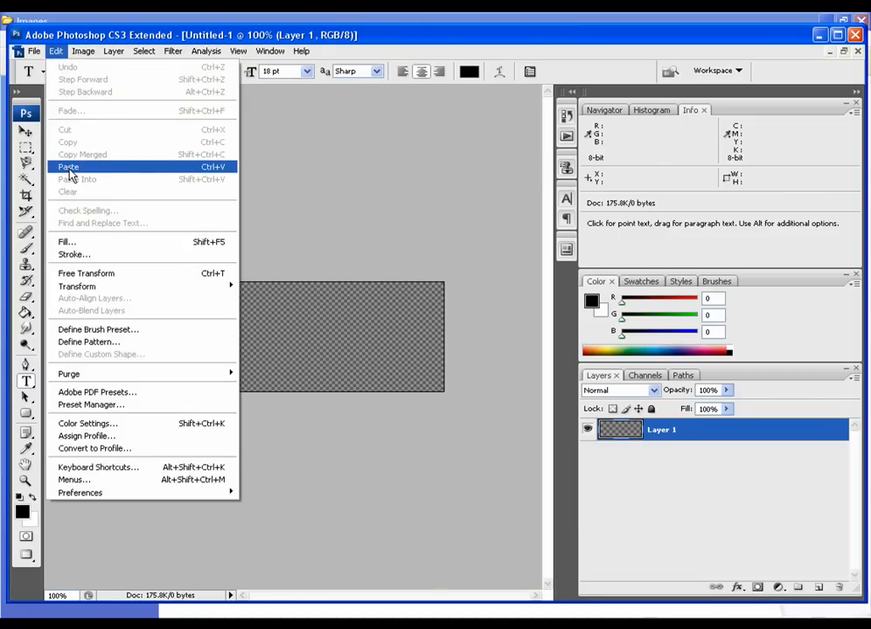
{"action": "left_click", "coordinate": [68, 166]}
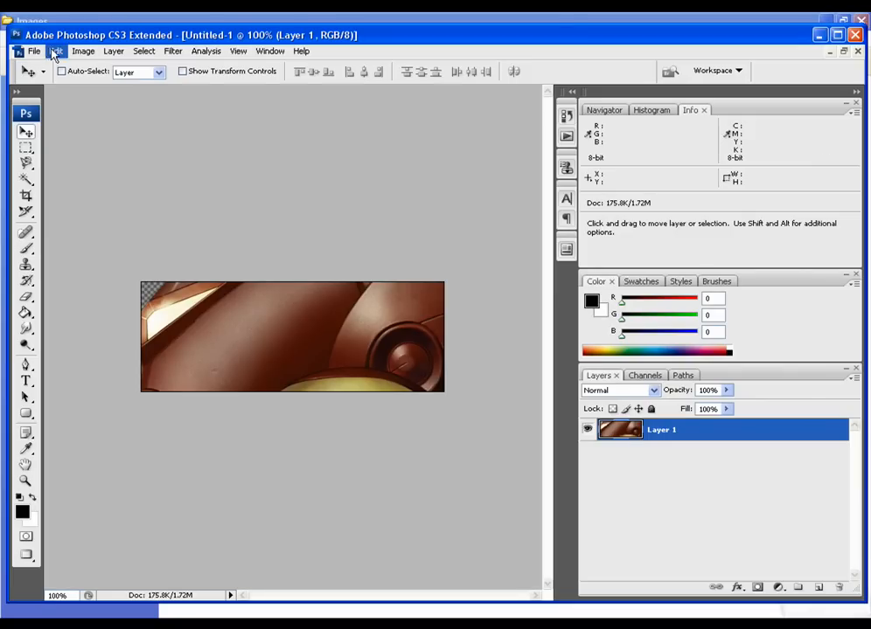
{"action": "left_click", "coordinate": [55, 51]}
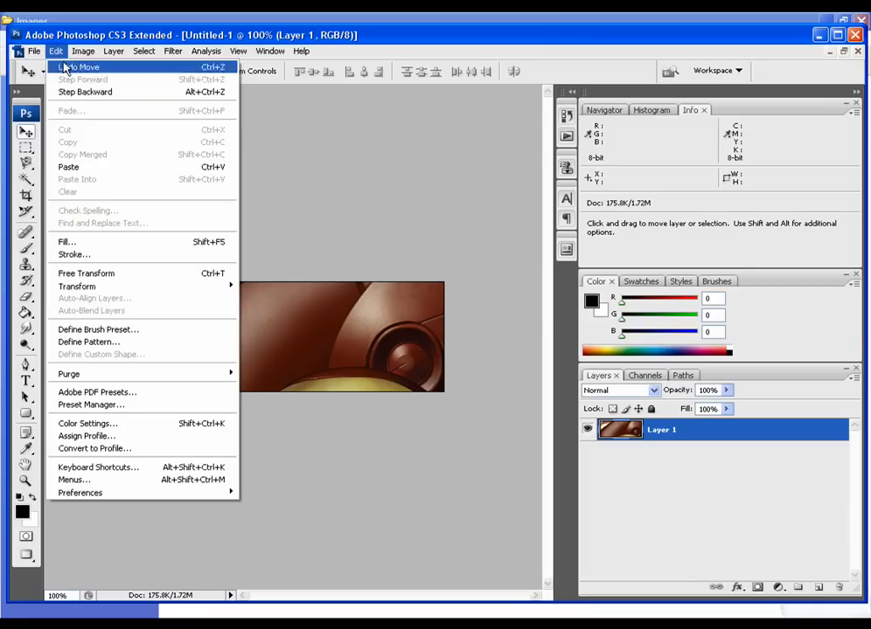
{"action": "left_click", "coordinate": [86, 273]}
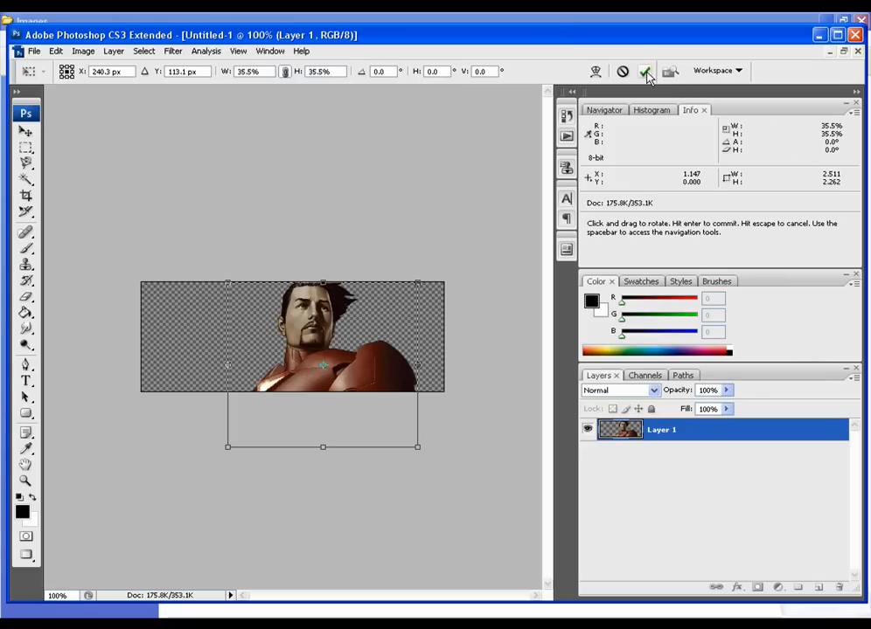
{"action": "mouse_move", "coordinate": [645, 72]}
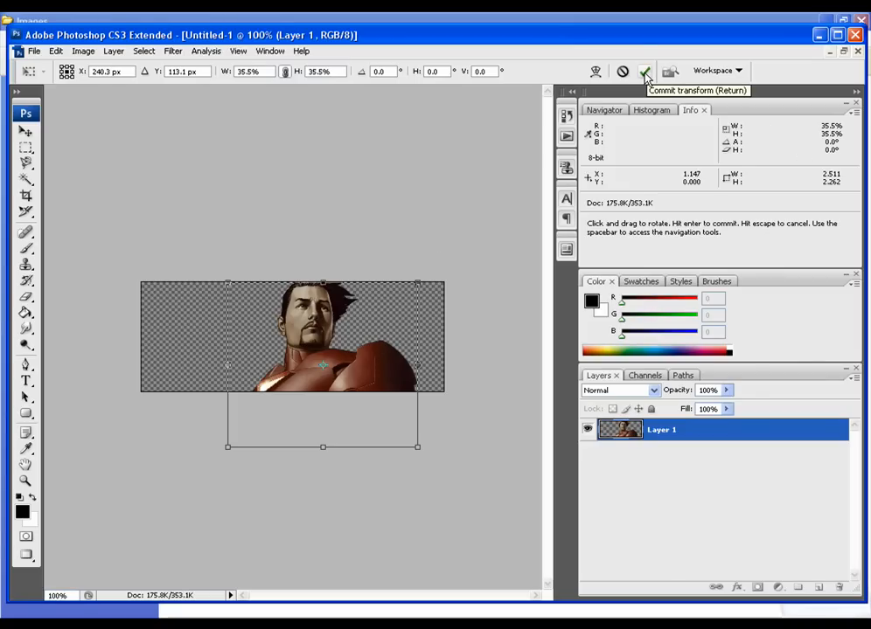
{"action": "left_click", "coordinate": [646, 72]}
{"action": "type", "text": "Clo"}
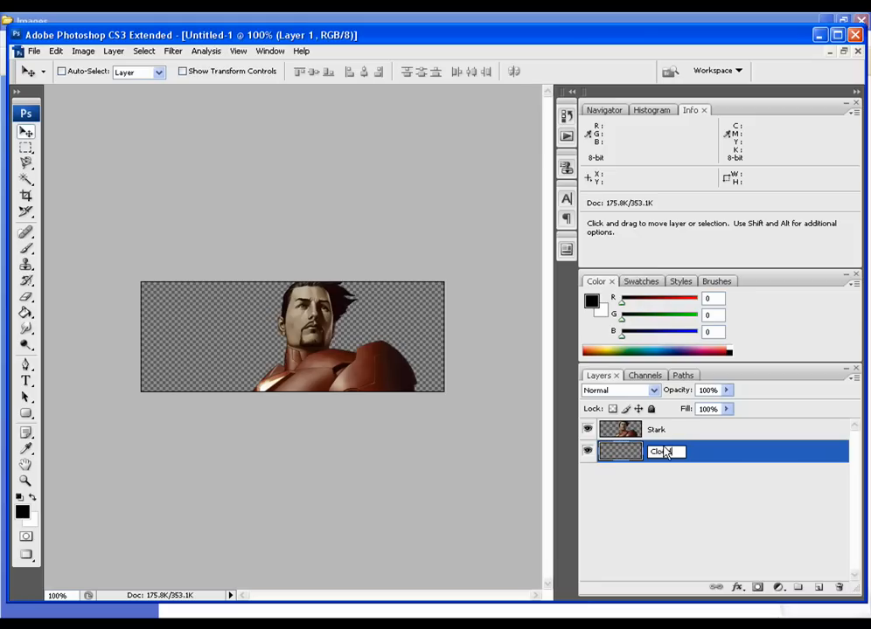
Finish naming the new empty layer beneath Stark 'Clouds'.
{"action": "left_click", "coordinate": [22, 505]}
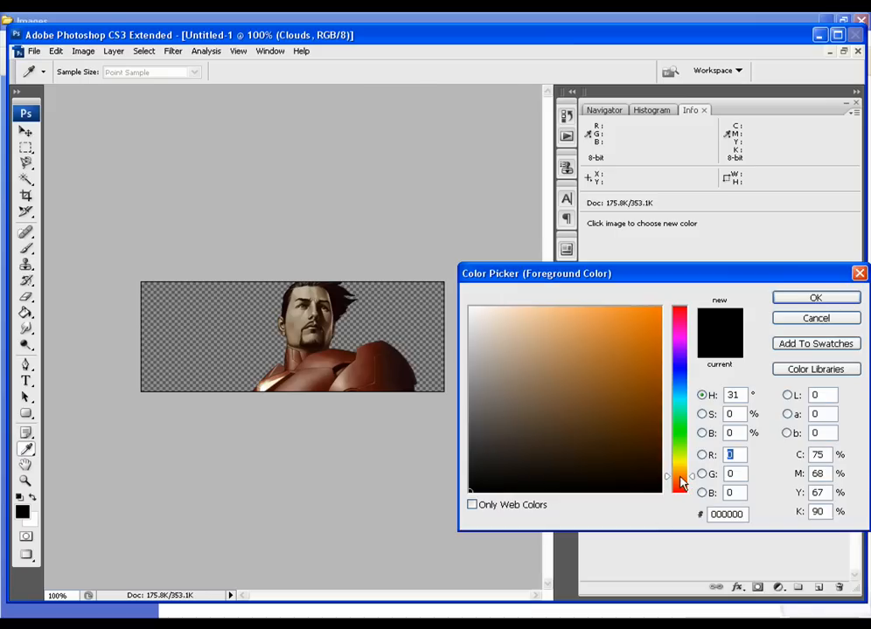
Set the foreground colour to orange and the background to dark red b22424.
{"action": "left_click", "coordinate": [635, 330]}
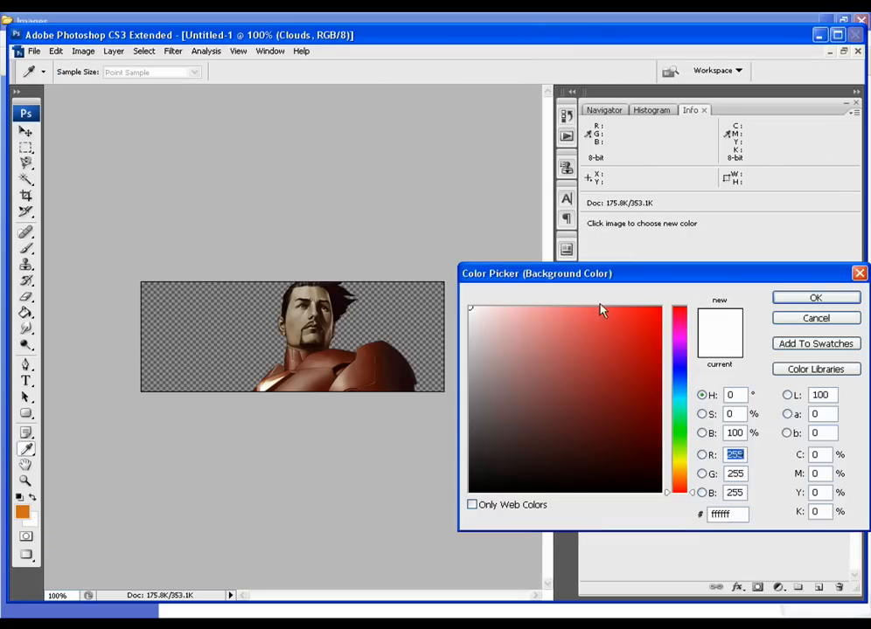
{"action": "left_click", "coordinate": [622, 363]}
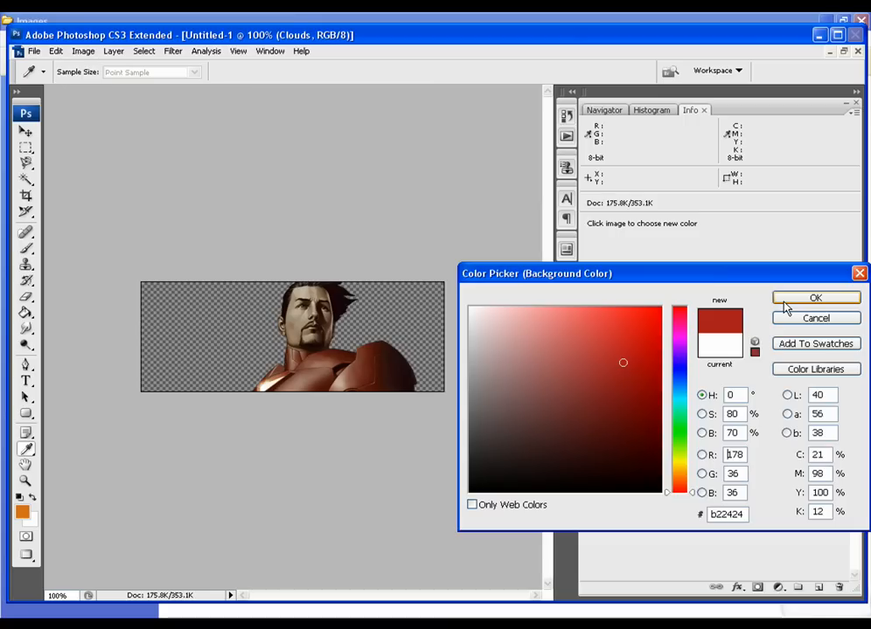
{"action": "left_click", "coordinate": [815, 297]}
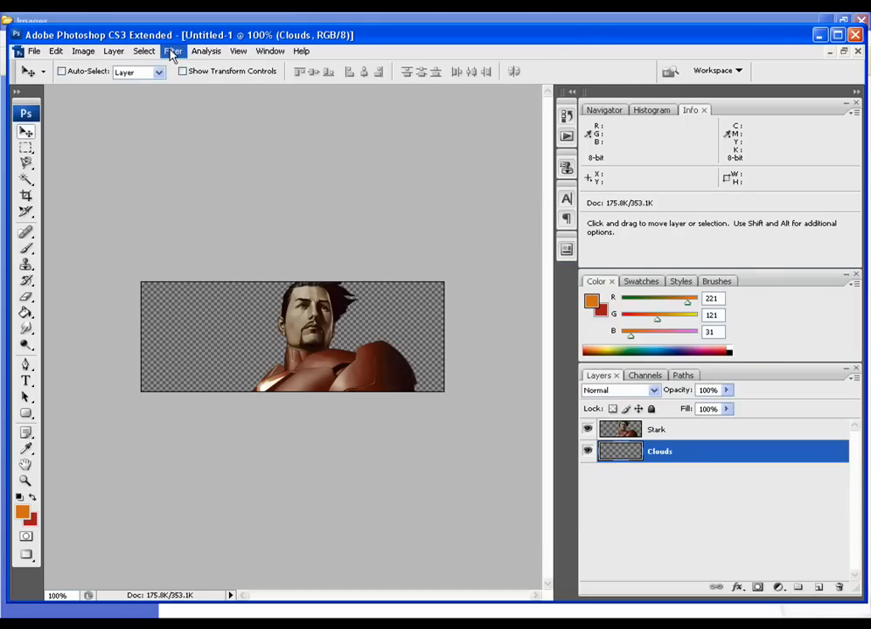
Render orange-red clouds onto the Clouds layer with Filter > Render > Clouds.
{"action": "left_click", "coordinate": [172, 51]}
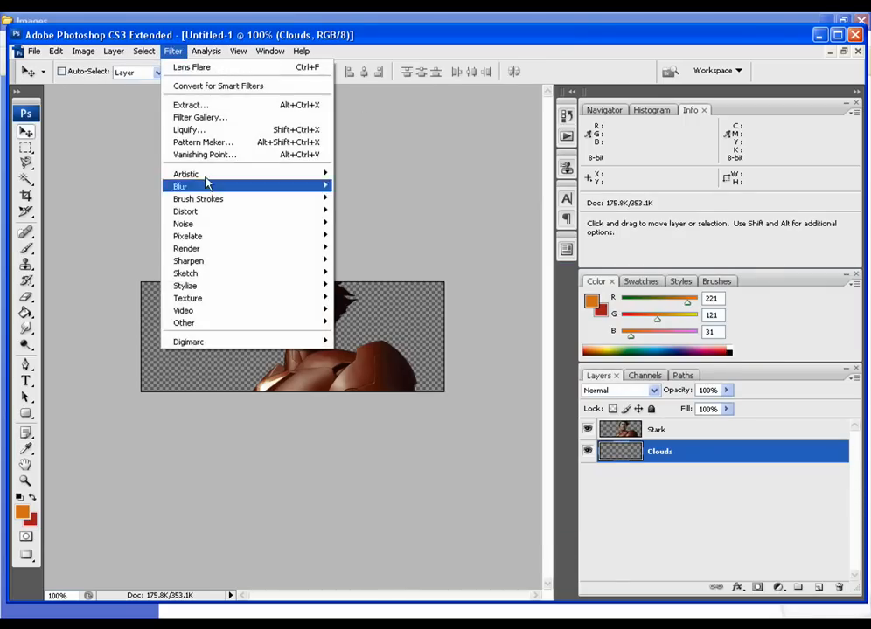
{"action": "mouse_move", "coordinate": [186, 248]}
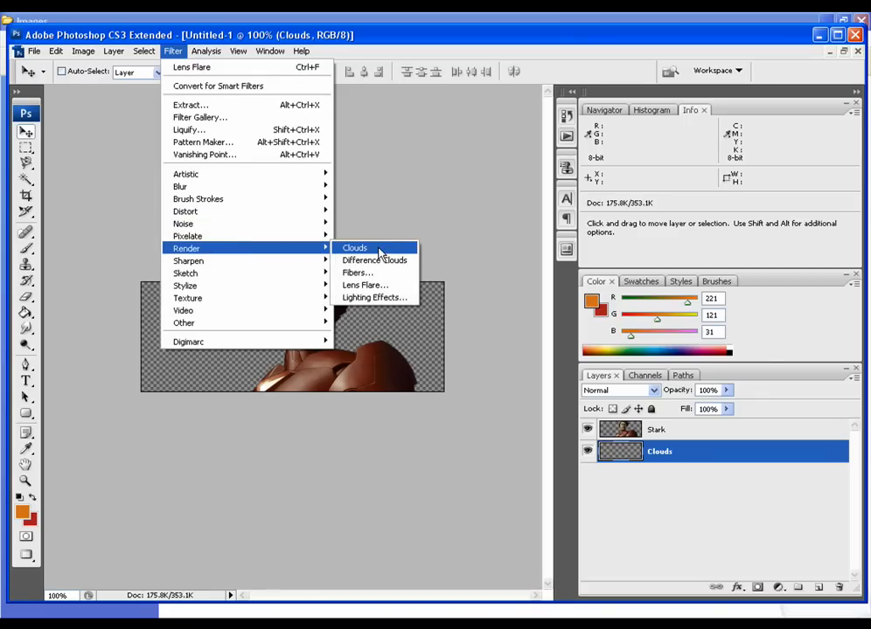
{"action": "left_click", "coordinate": [354, 247]}
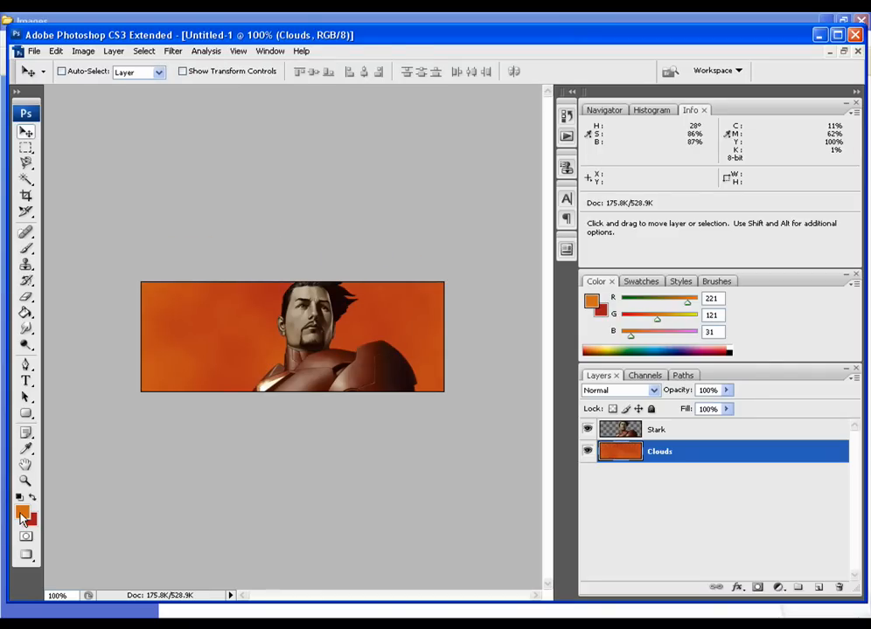
{"action": "left_click", "coordinate": [22, 514]}
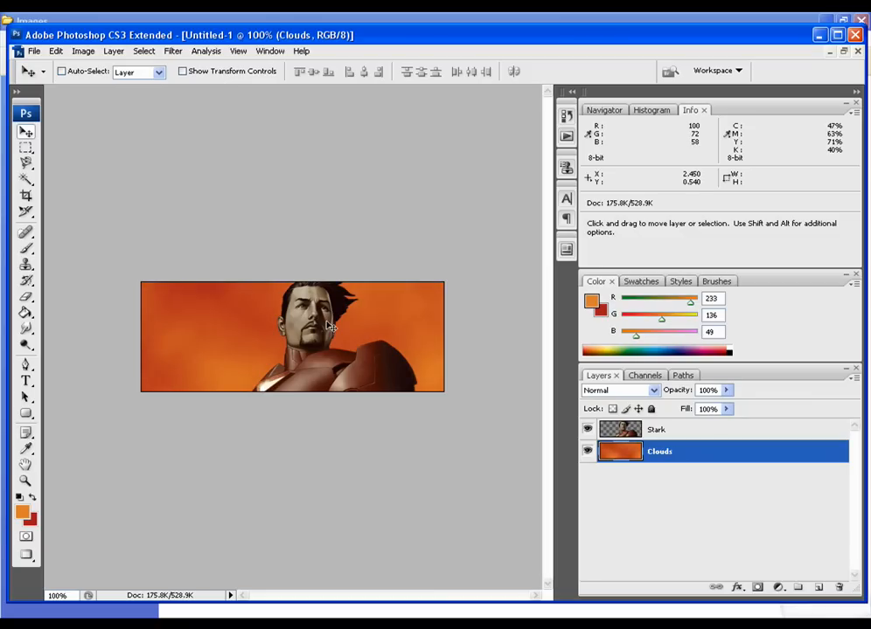
{"action": "mouse_move", "coordinate": [367, 391]}
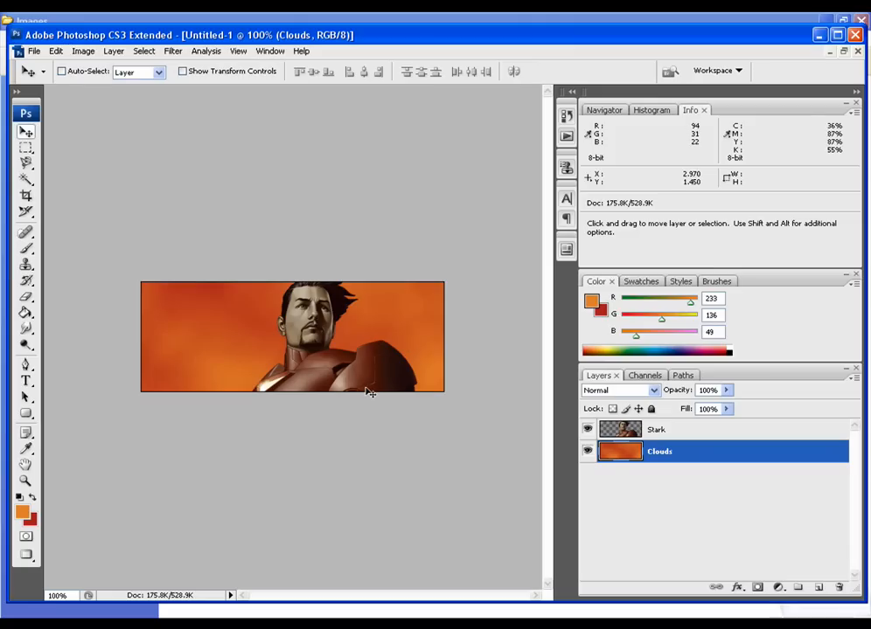
{"action": "mouse_move", "coordinate": [315, 384]}
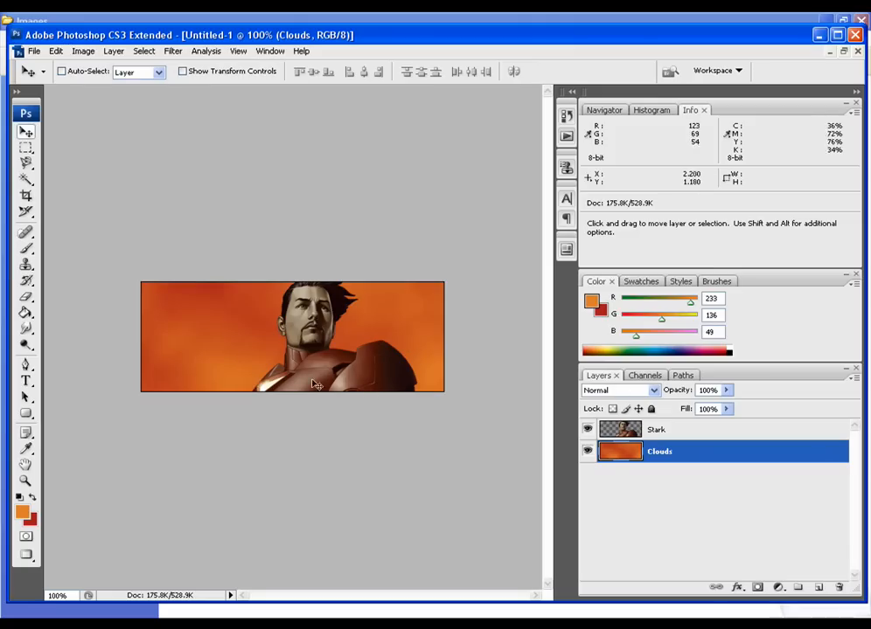
{"action": "mouse_move", "coordinate": [353, 365]}
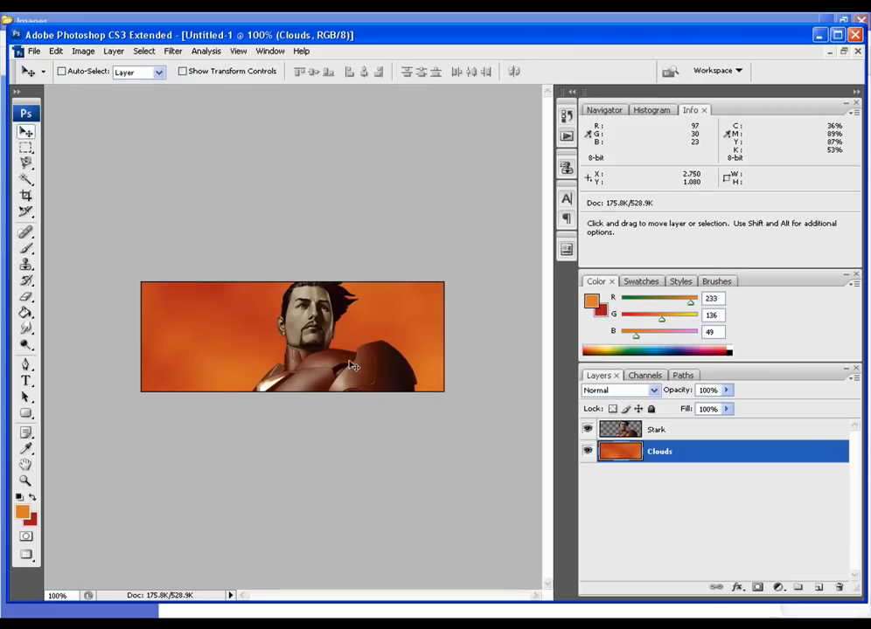
{"action": "mouse_move", "coordinate": [403, 384]}
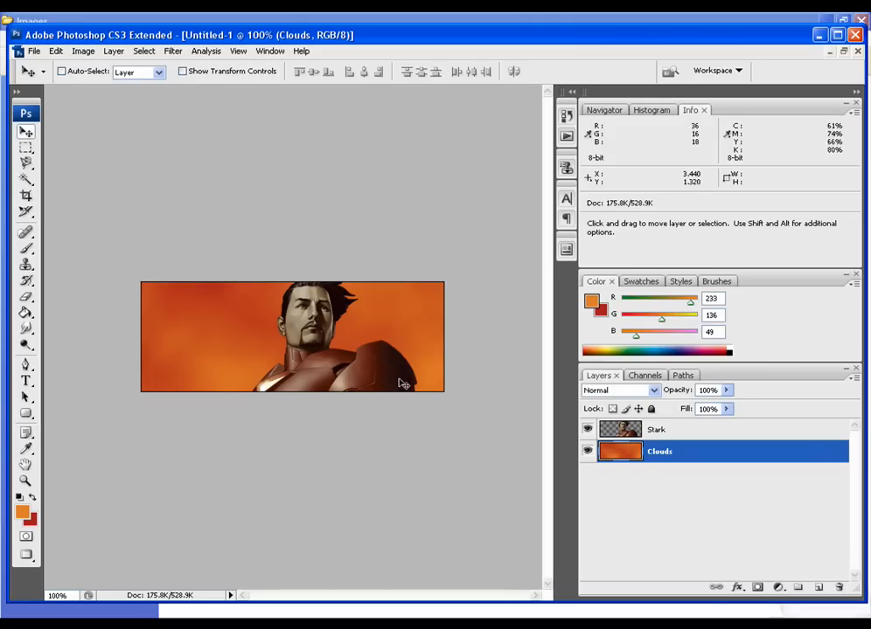
{"action": "left_click", "coordinate": [21, 513]}
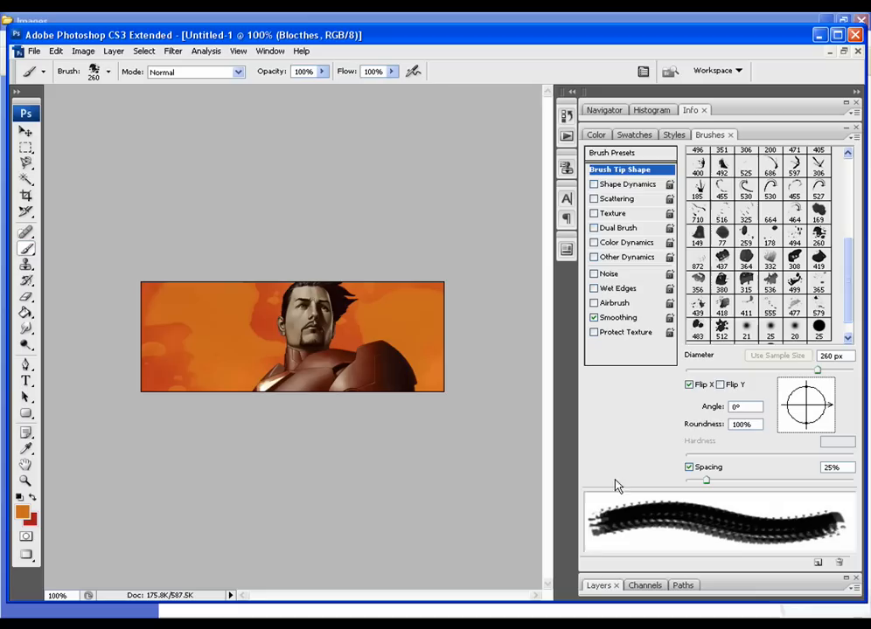
Toggle Flip X on and off for the 260 px brush tip and show the Layers panel.
{"action": "left_click", "coordinate": [688, 385]}
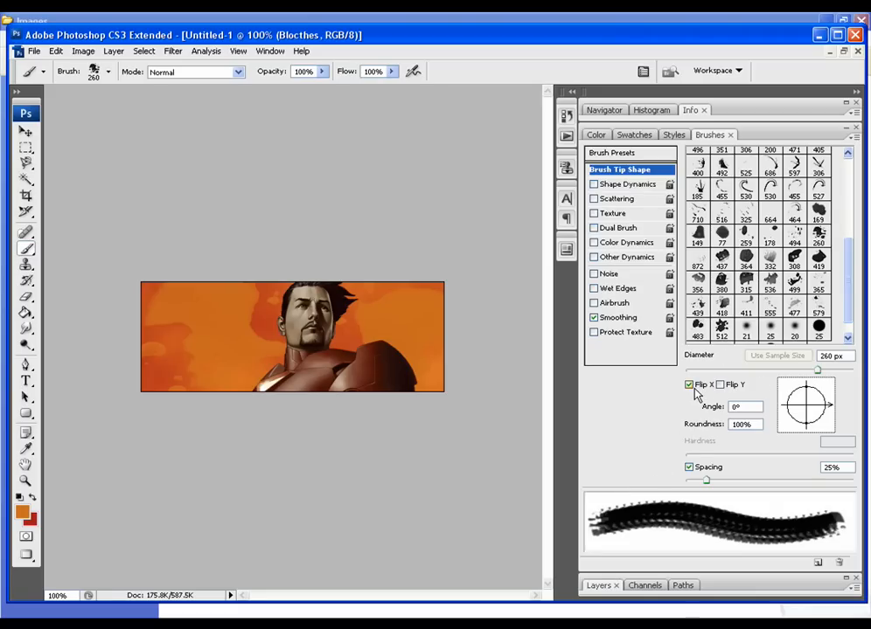
{"action": "left_click", "coordinate": [689, 385]}
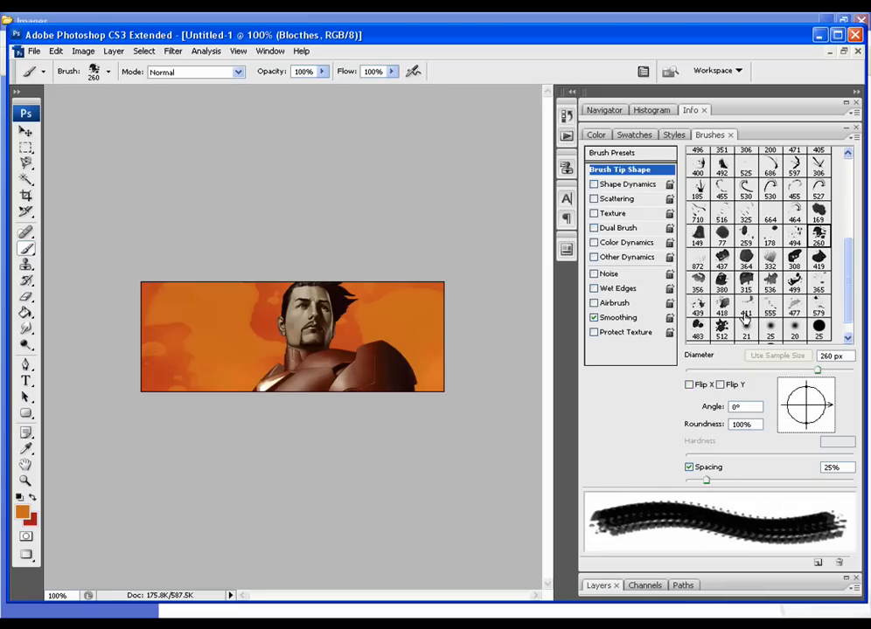
{"action": "mouse_move", "coordinate": [696, 303]}
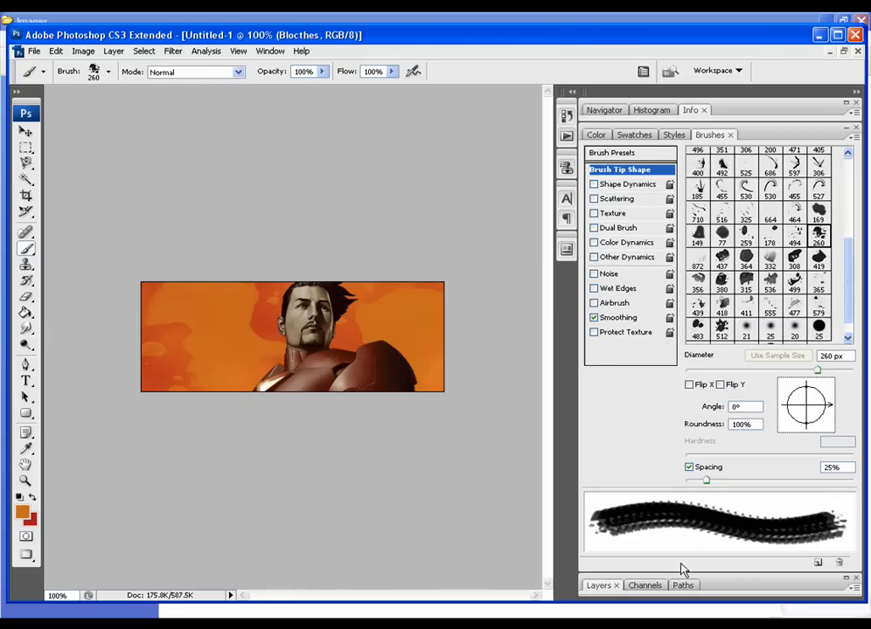
{"action": "left_click", "coordinate": [599, 468]}
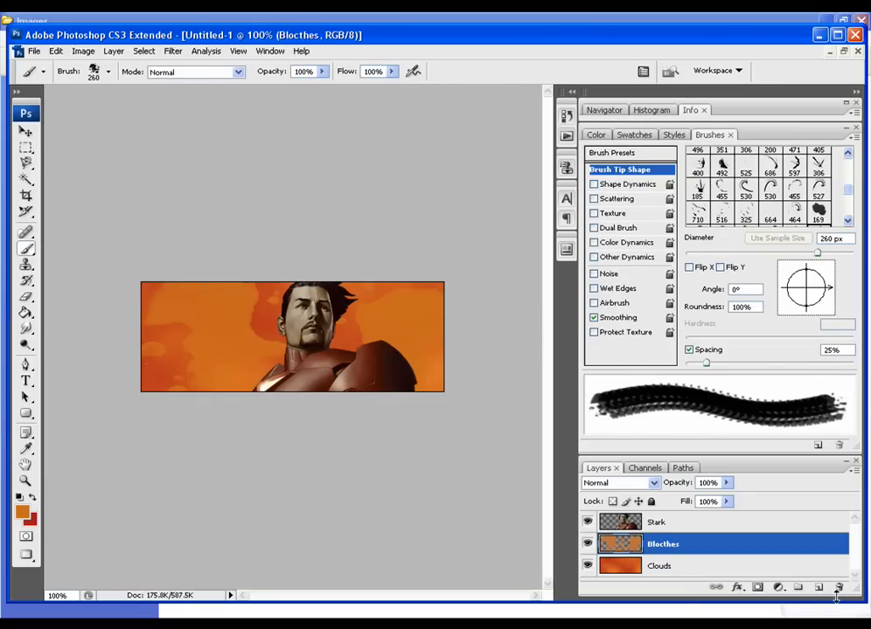
Add empty Layer 1 above Blocthes, just below Stark.
{"action": "left_click", "coordinate": [817, 587]}
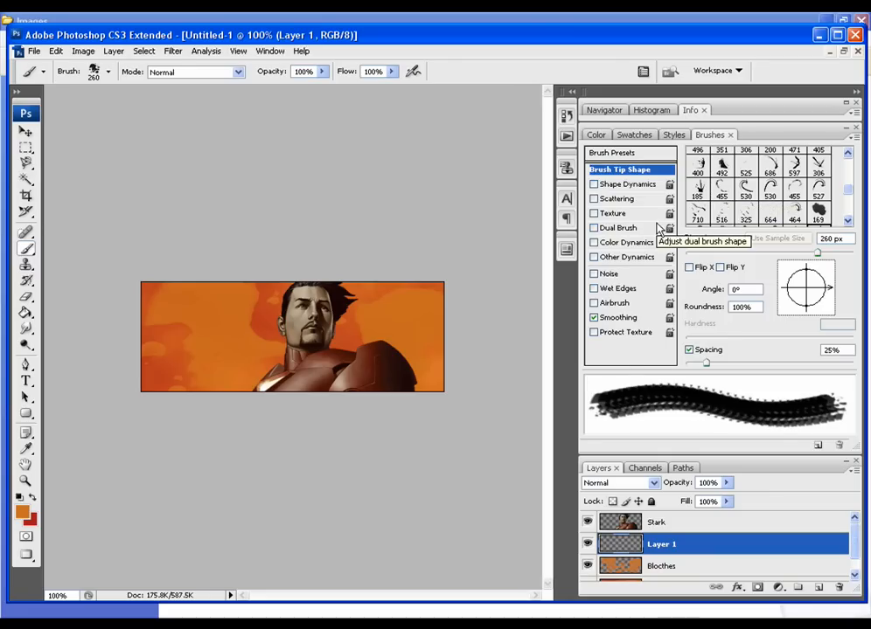
{"action": "mouse_move", "coordinate": [612, 213]}
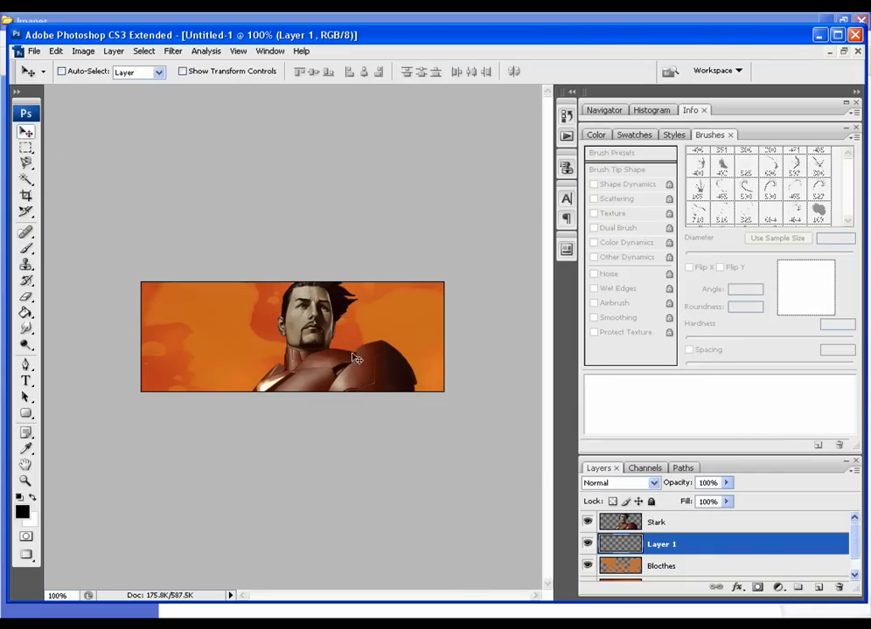
Paint large black 530 px swirl strokes on Layer 1 behind Stark.
{"action": "left_click", "coordinate": [656, 521]}
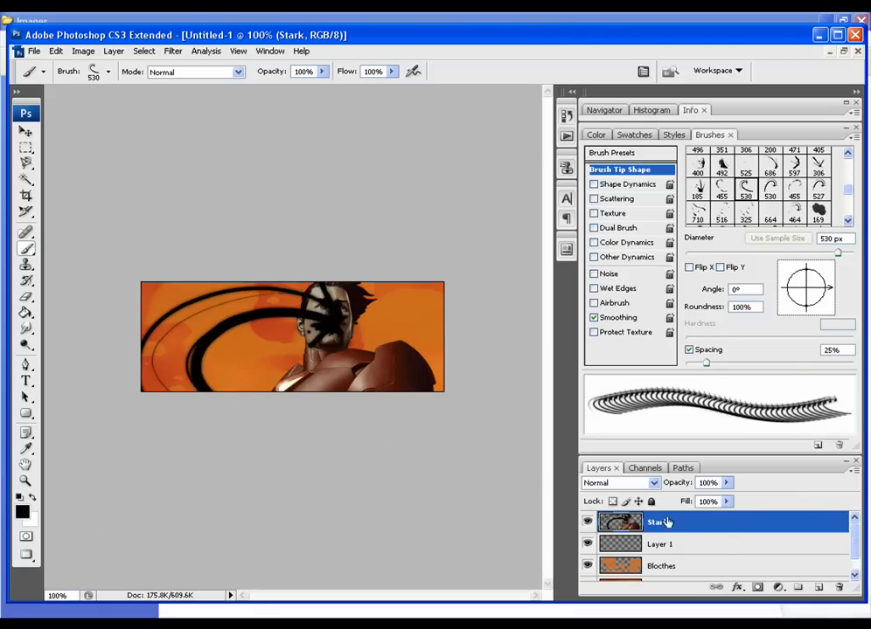
{"action": "left_click", "coordinate": [660, 544]}
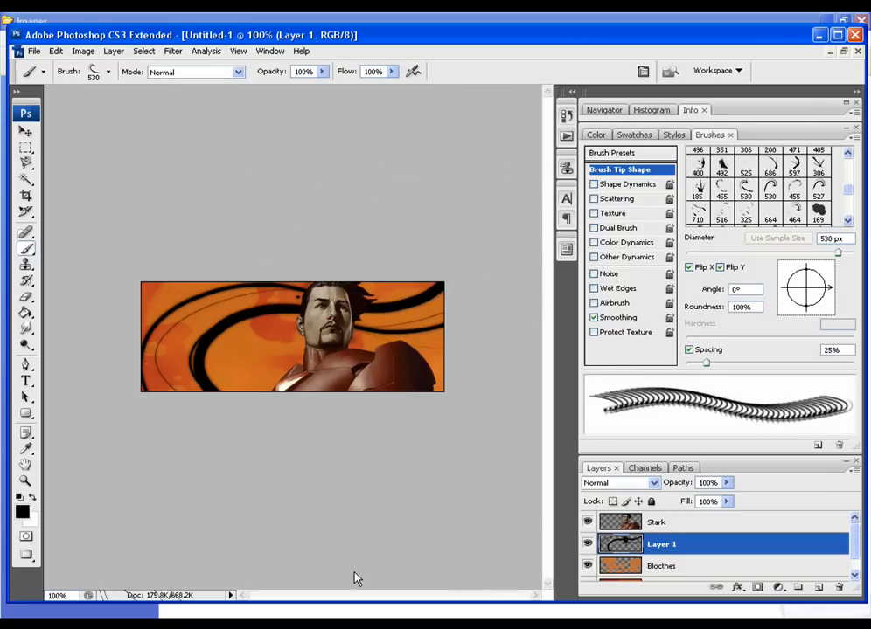
{"action": "left_click_drag", "start_coordinate": [354, 459], "coordinate": [542, 485]}
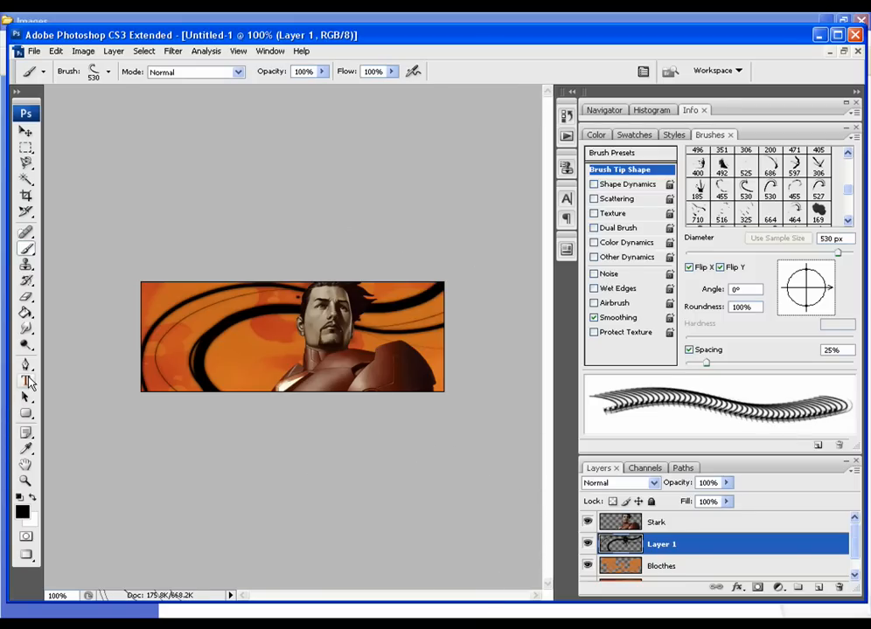
Type SHADOWLINEGFX in black across the lower part of the banner.
{"action": "left_click", "coordinate": [25, 381]}
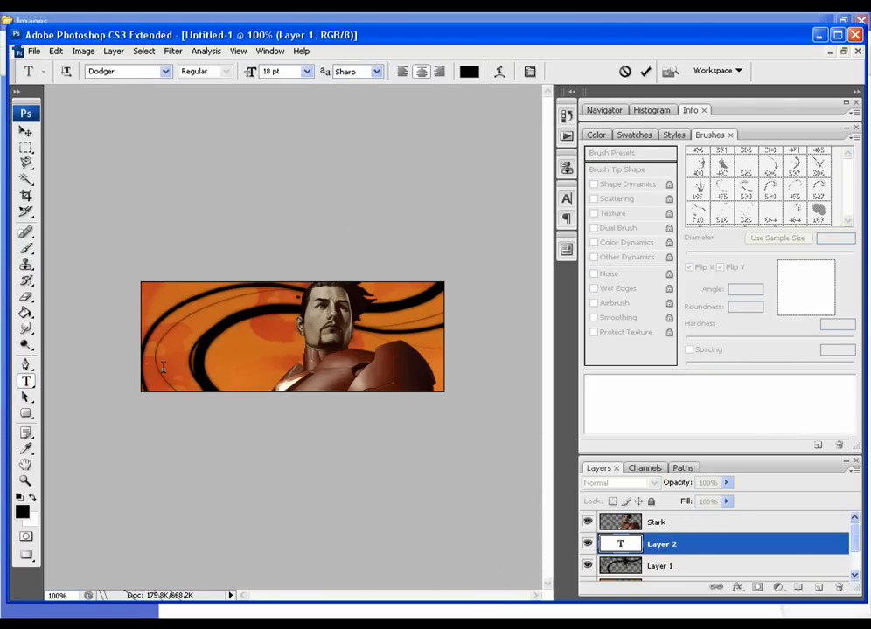
{"action": "mouse_move", "coordinate": [340, 386]}
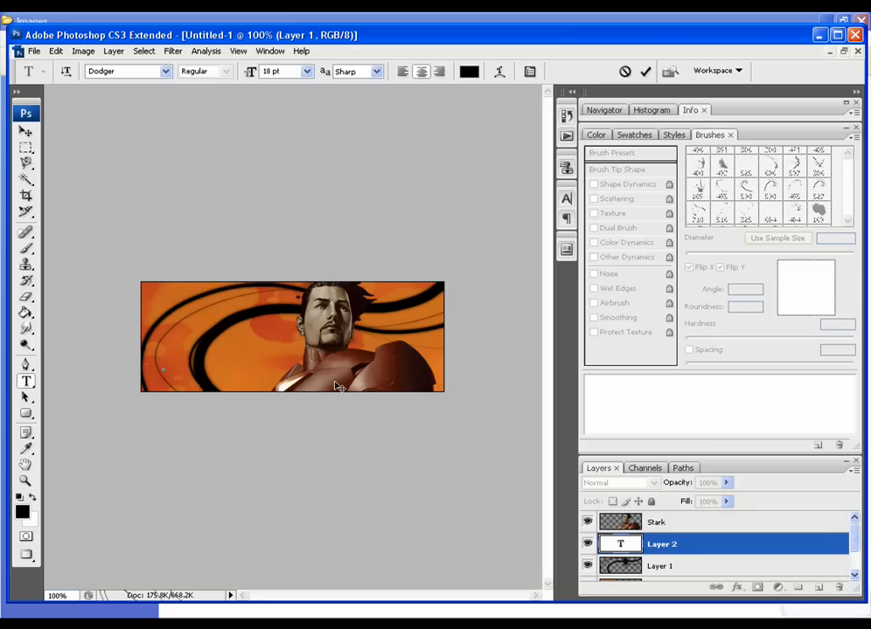
{"action": "type", "text": "SHA"}
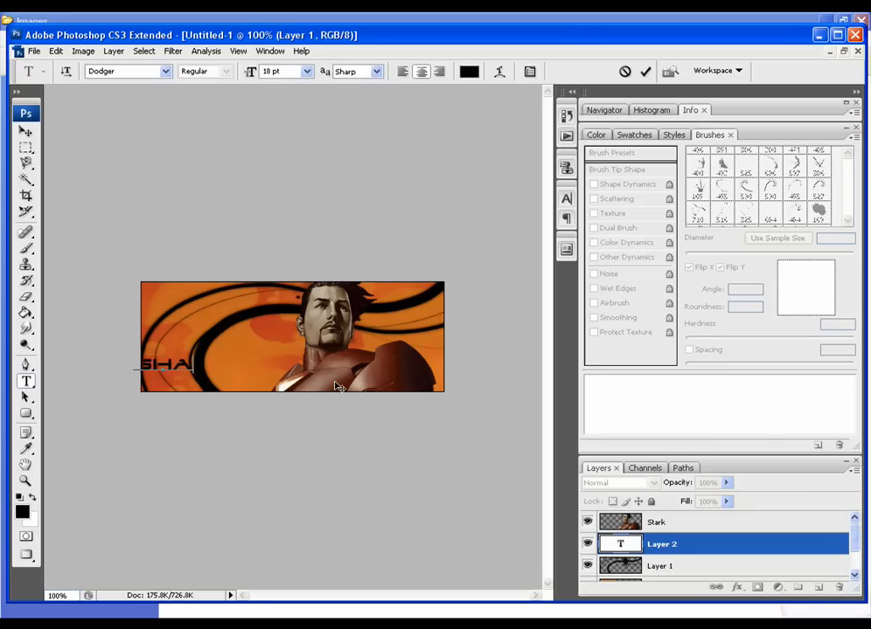
{"action": "type", "text": "OWLINEGFX"}
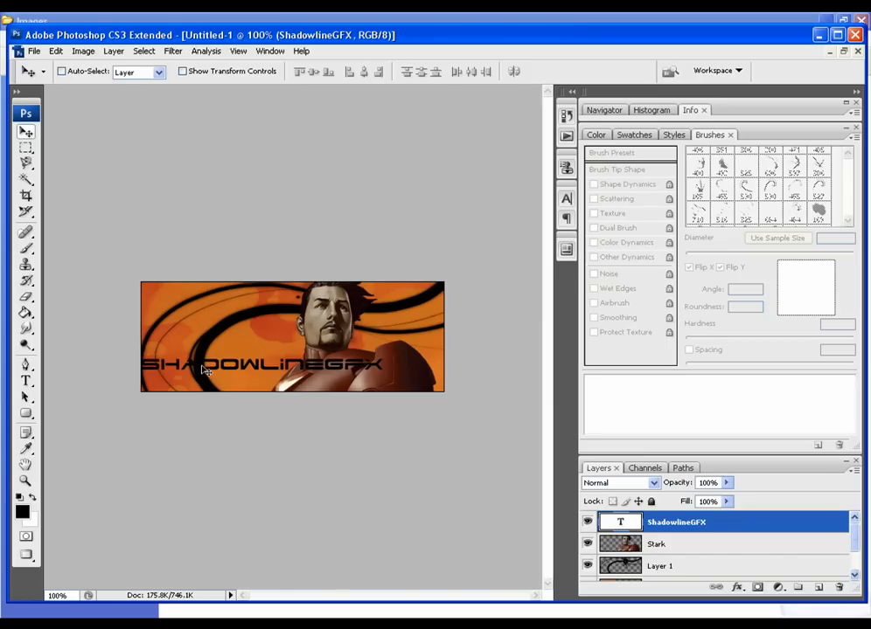
{"action": "mouse_move", "coordinate": [331, 364]}
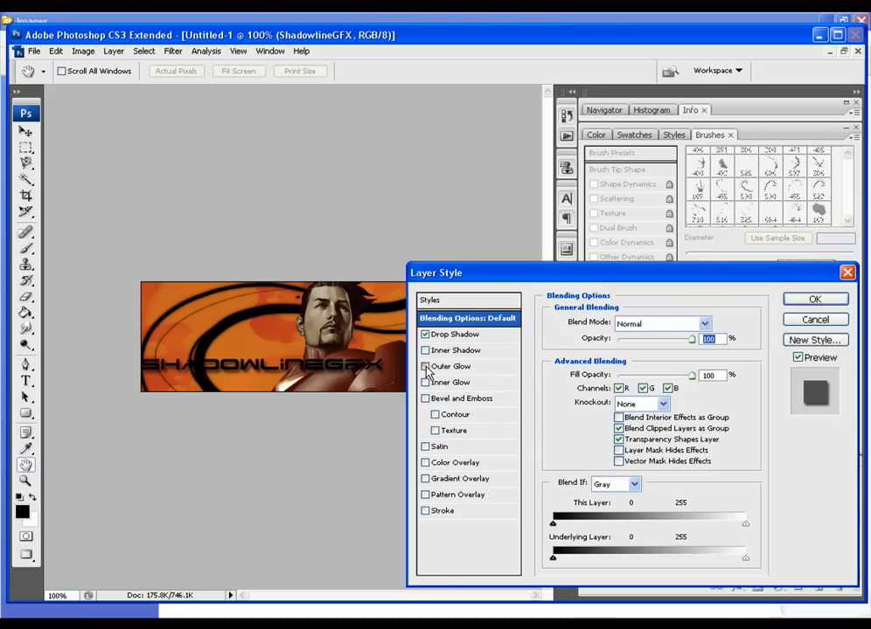
Add a smaller outer glow with the Orange gradient preset to the SHADOWLINEGFX text.
{"action": "left_click", "coordinate": [426, 367]}
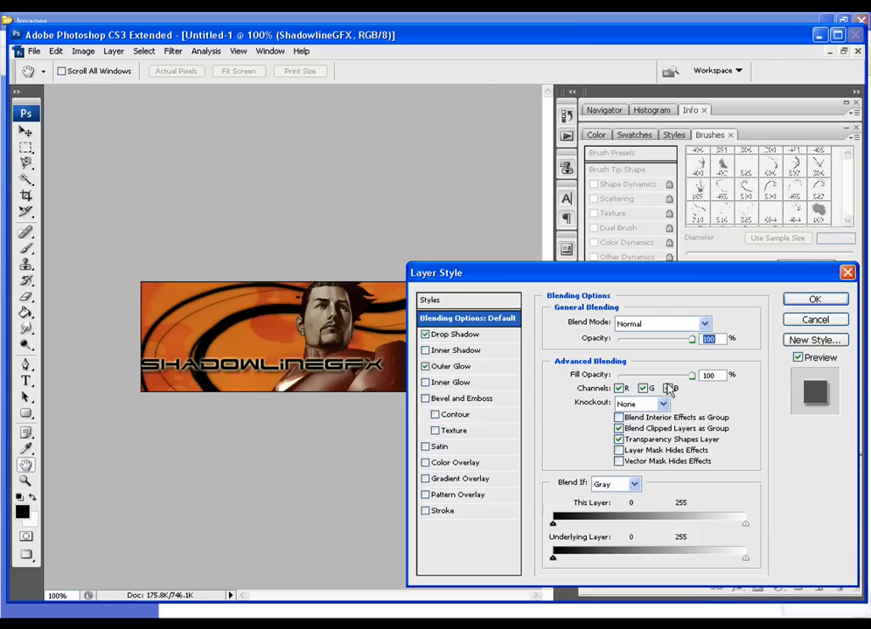
{"action": "left_click", "coordinate": [453, 382]}
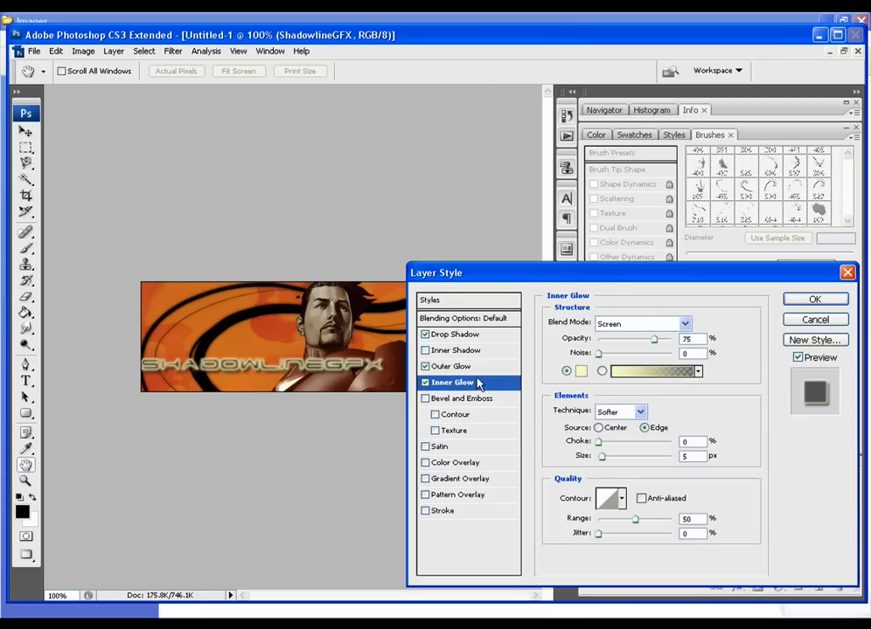
{"action": "left_click", "coordinate": [452, 367]}
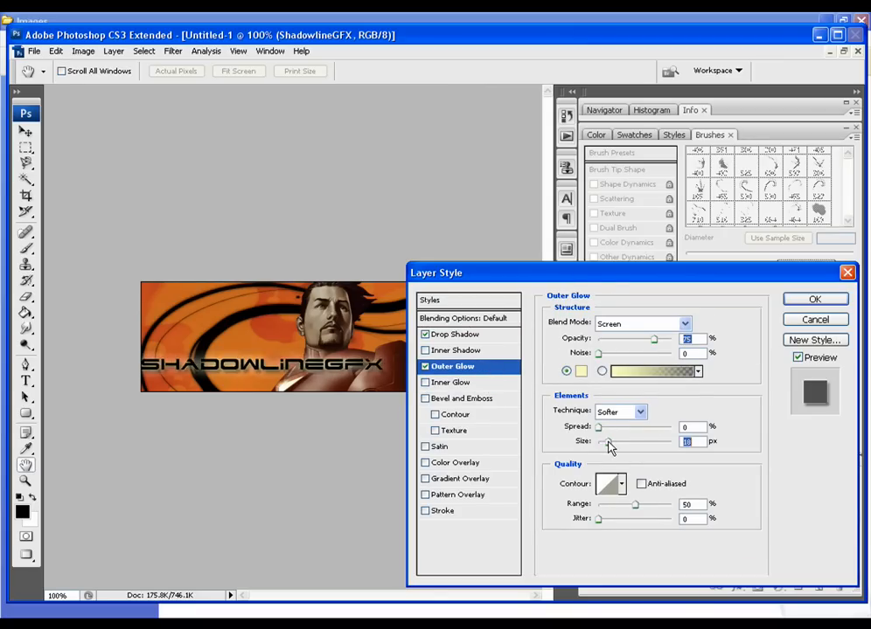
{"action": "left_click_drag", "start_coordinate": [608, 441], "coordinate": [599, 441]}
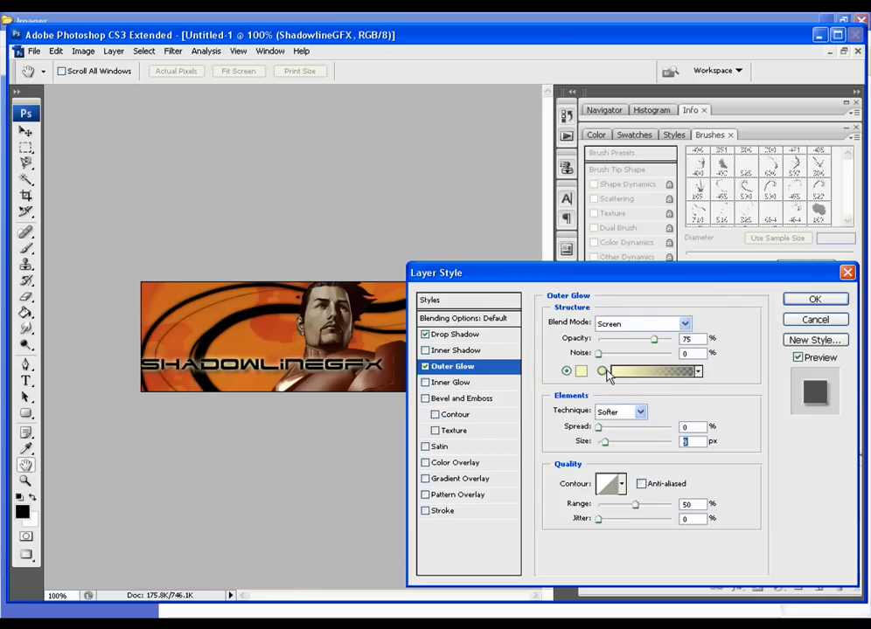
{"action": "left_click", "coordinate": [647, 371]}
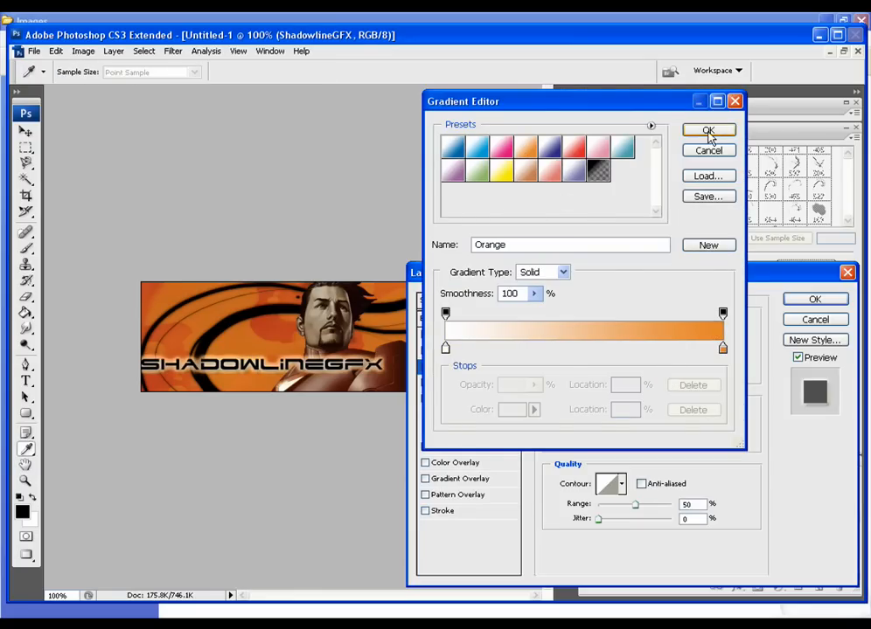
{"action": "left_click", "coordinate": [708, 130]}
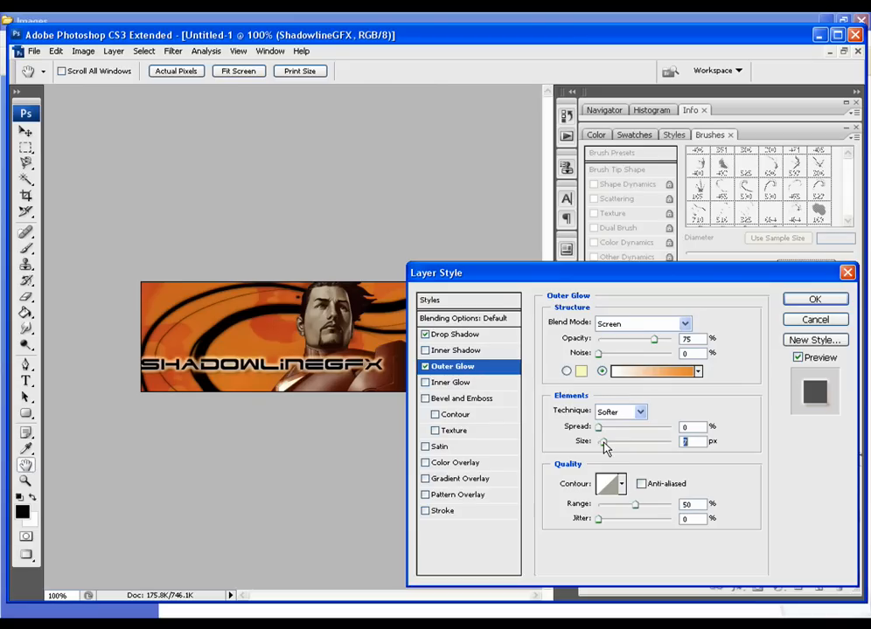
{"action": "left_click", "coordinate": [814, 298]}
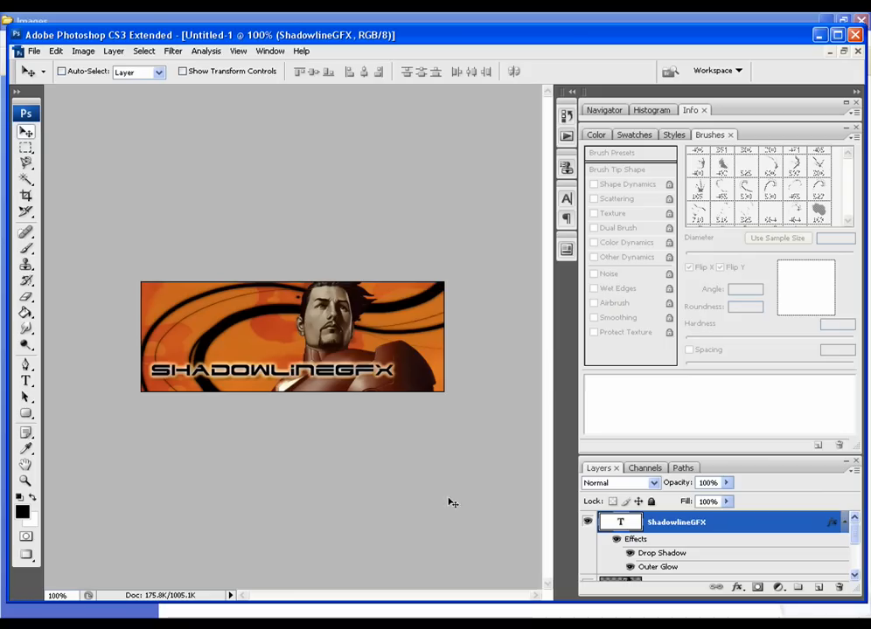
{"action": "mouse_move", "coordinate": [426, 501]}
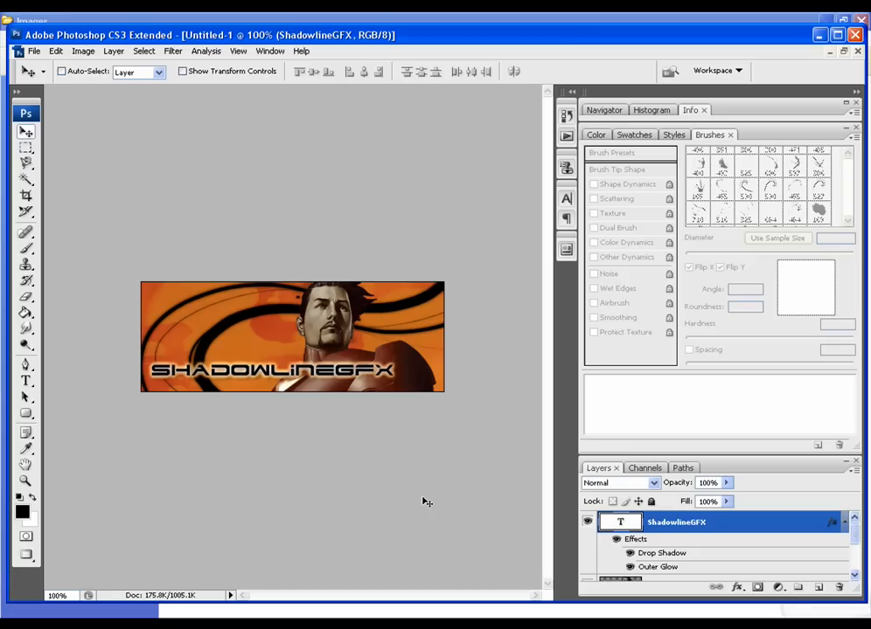
{"action": "mouse_move", "coordinate": [366, 537]}
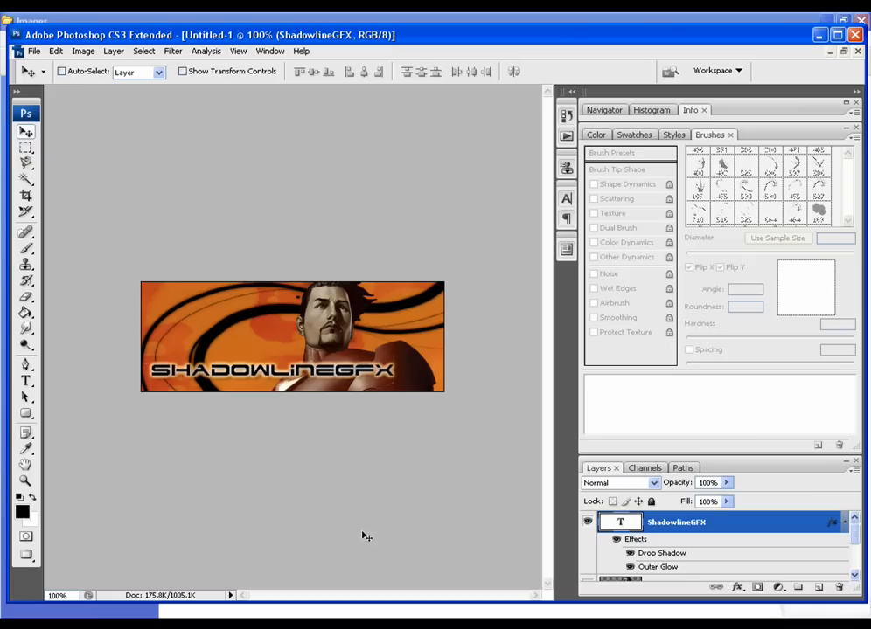
{"action": "mouse_move", "coordinate": [255, 574]}
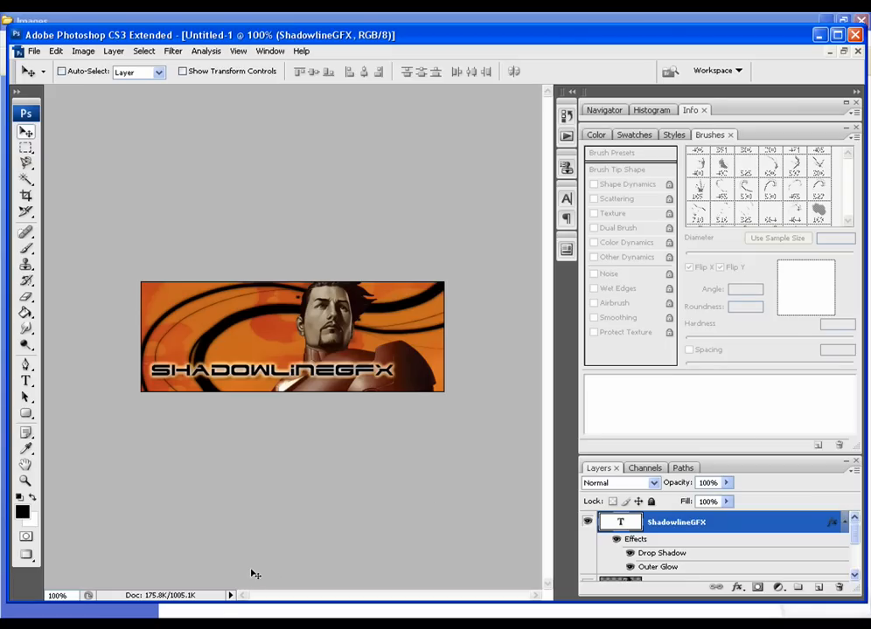
{"action": "mouse_move", "coordinate": [245, 572]}
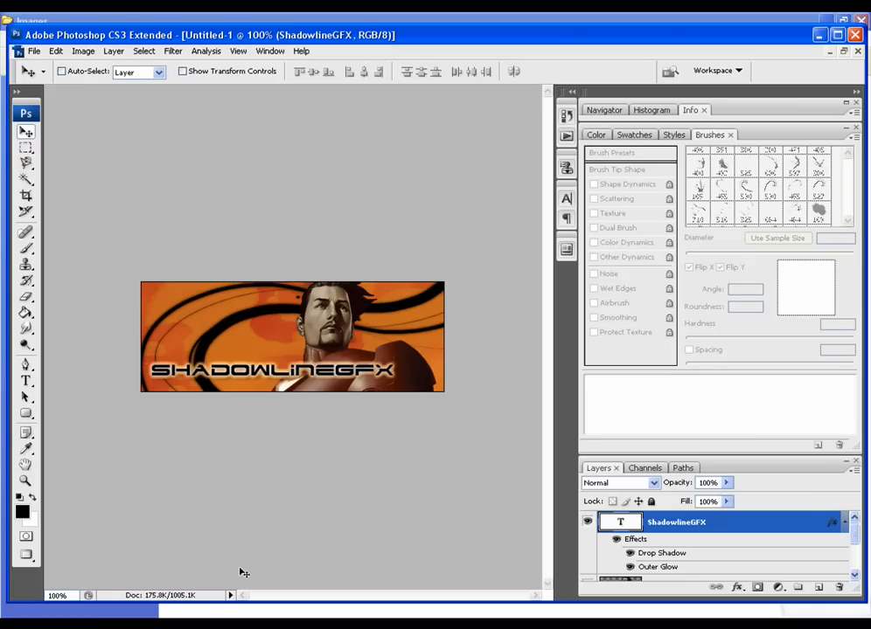